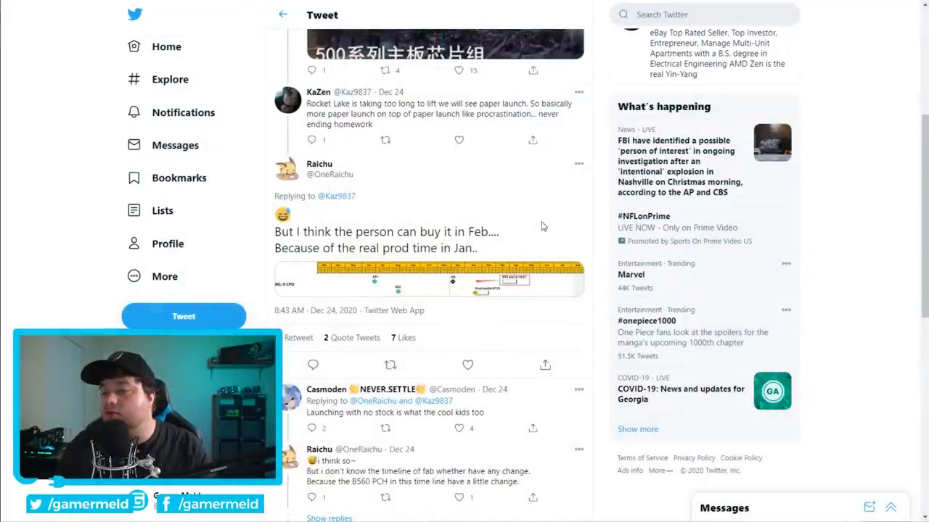
mouse_move(504, 262)
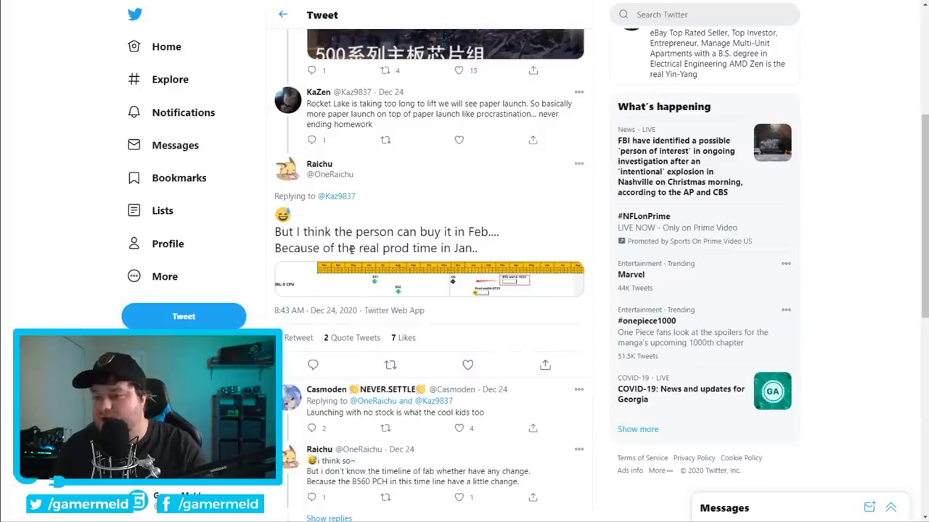
mouse_move(478, 248)
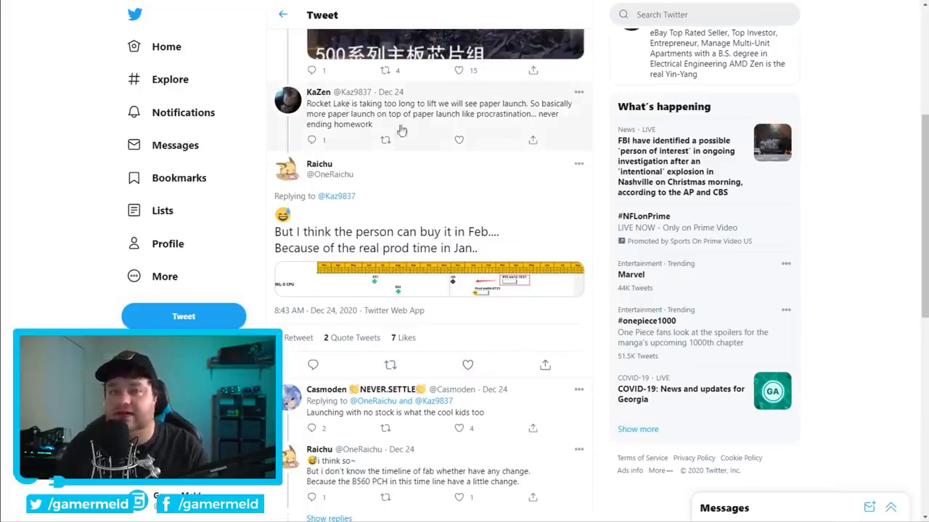
mouse_move(513, 257)
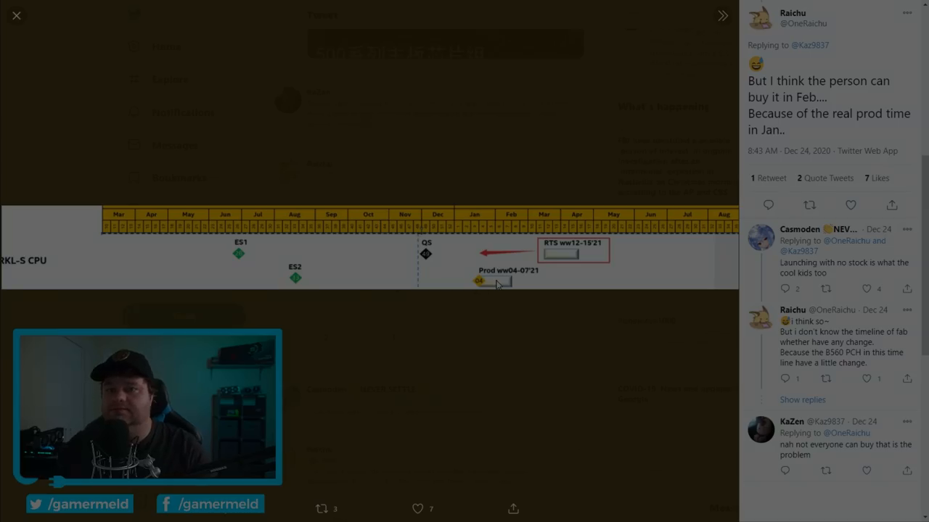
mouse_move(365, 124)
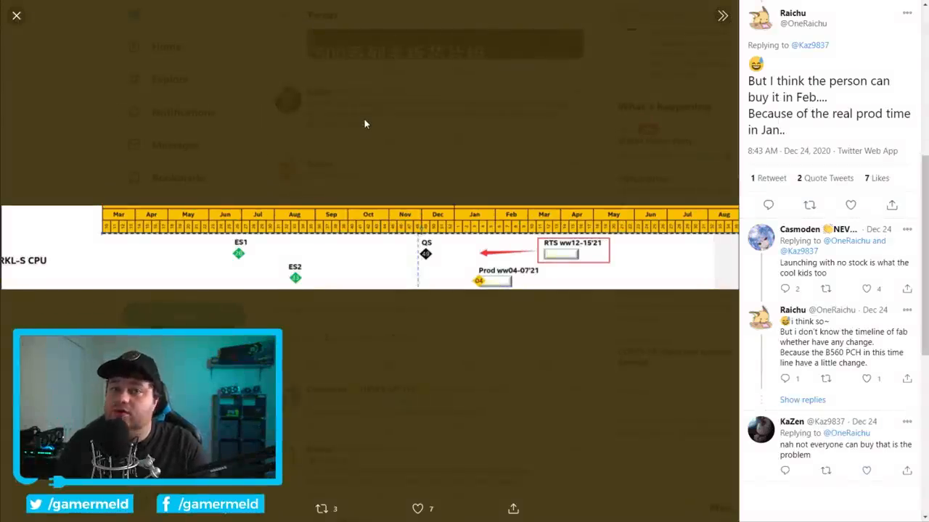
left_click(16, 16)
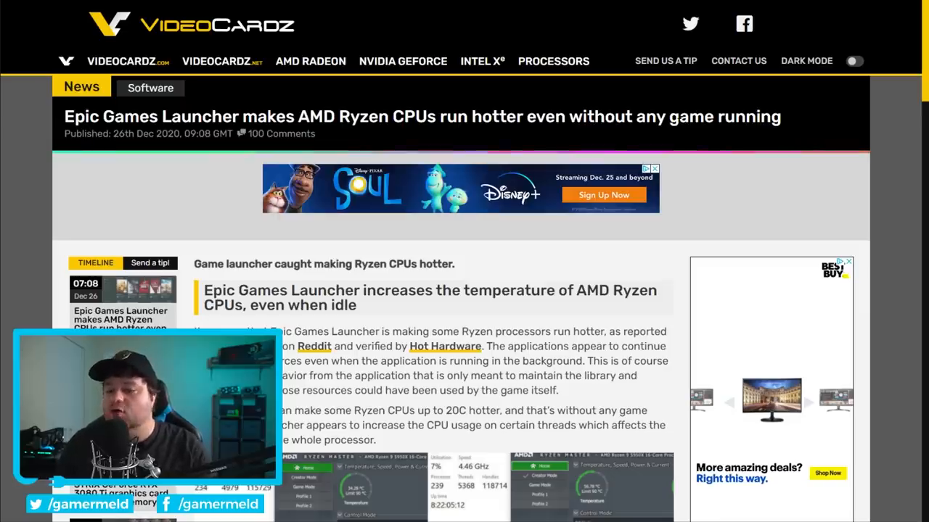
- Scroll the VideoCardz article down to HotHardware's Ryzen temperature comparison screenshots
scroll("down", 3)
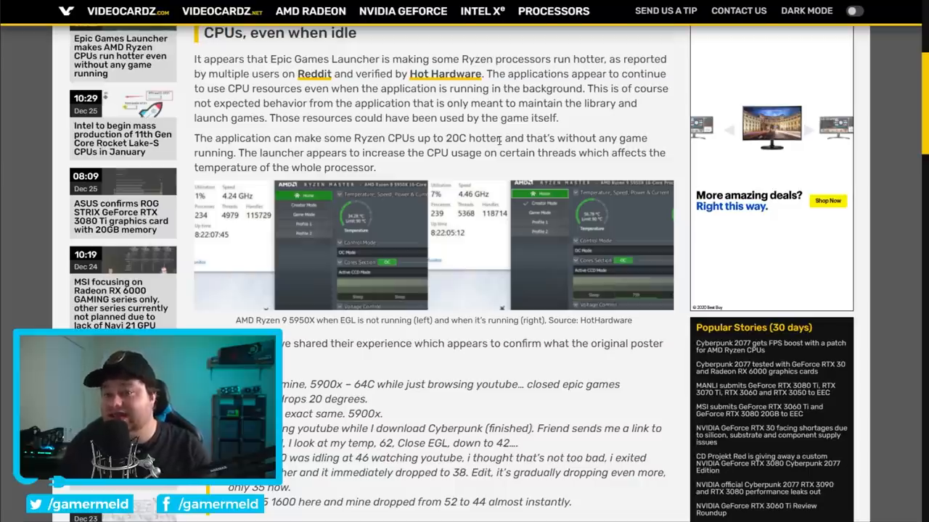
mouse_move(312, 214)
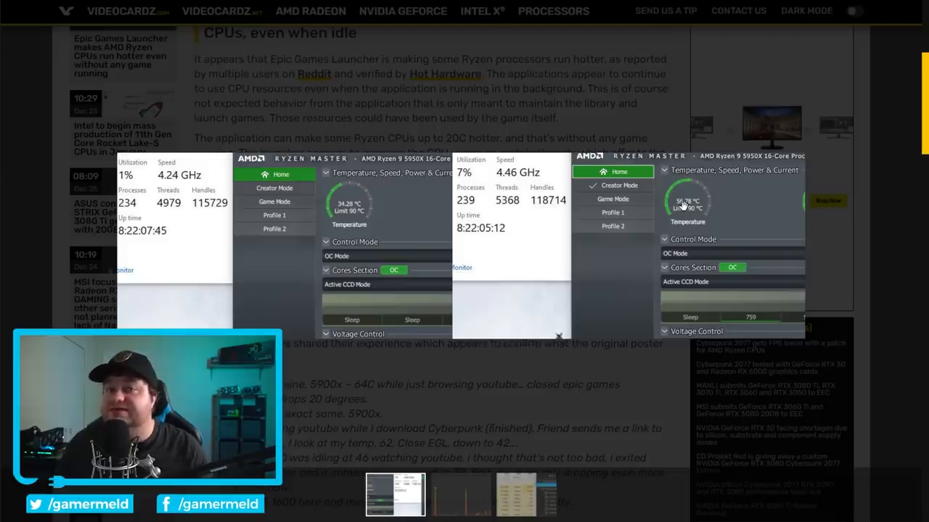
mouse_move(595, 122)
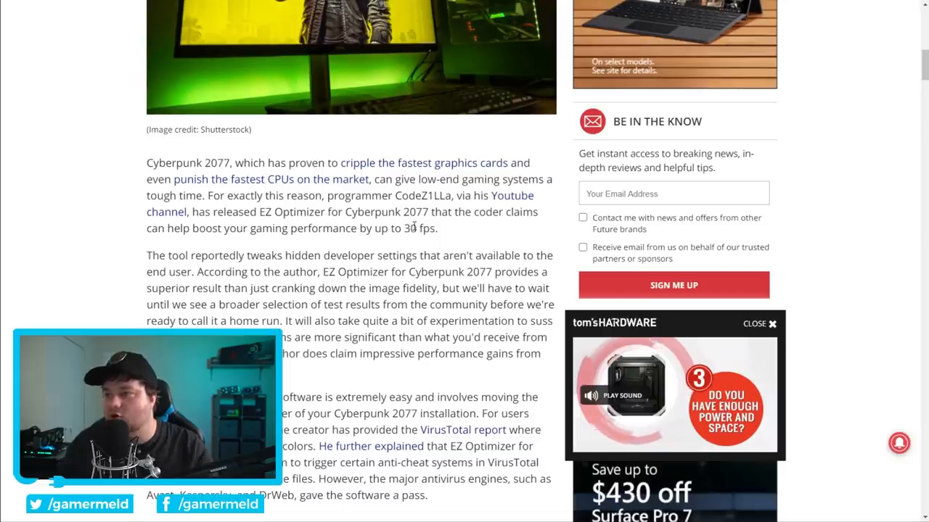
- Scroll the EZ Optimizer article through the presets to the GTX 1070 Ti framerate results
scroll("down", 3)
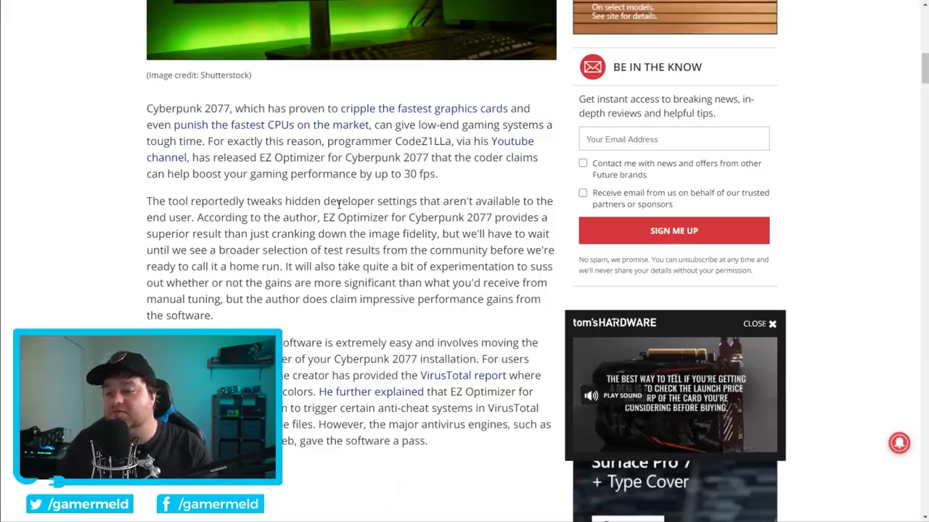
scroll("down", 3)
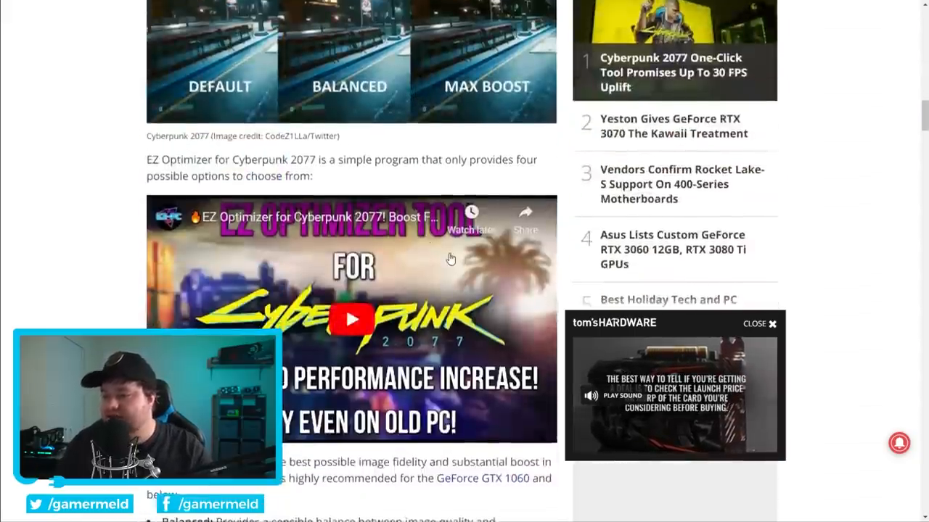
scroll("down", 3)
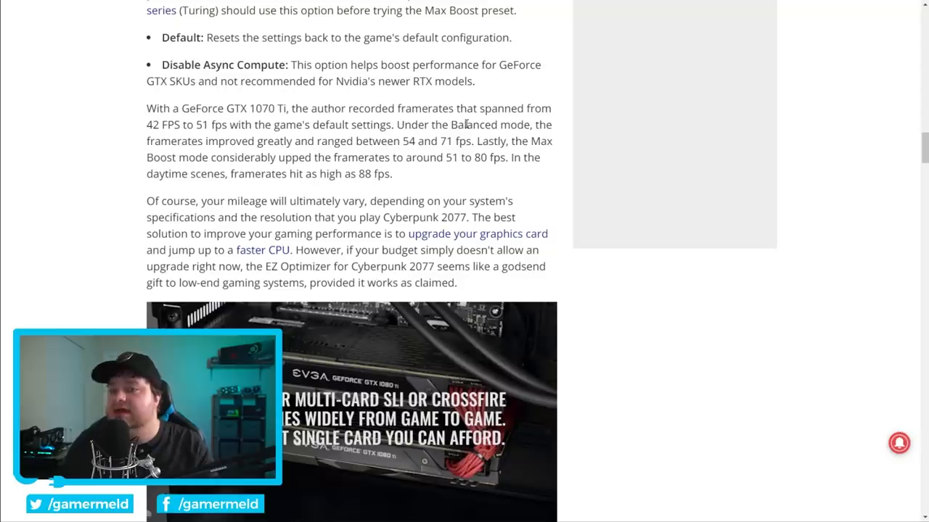
left_click_drag(529, 141, 398, 156)
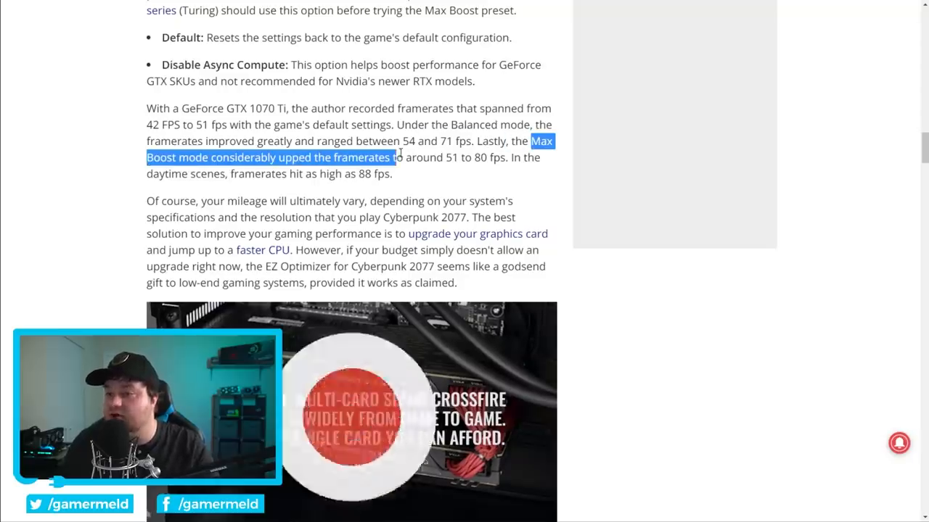
left_click_drag(377, 157, 493, 157)
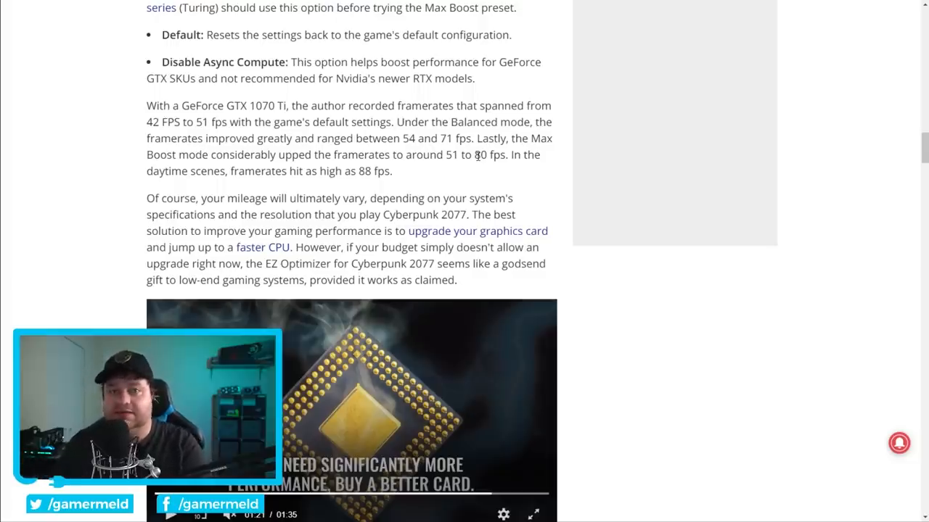
scroll("down", 3)
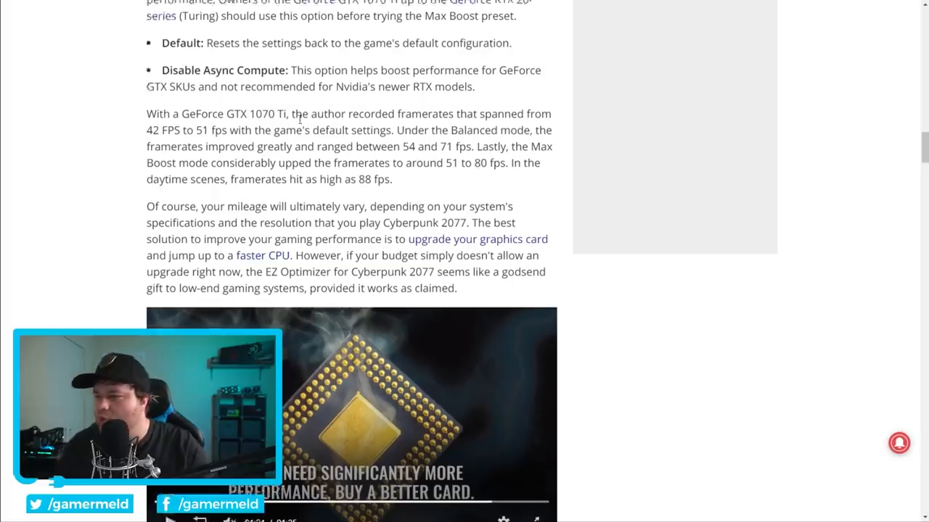
scroll("down", 3)
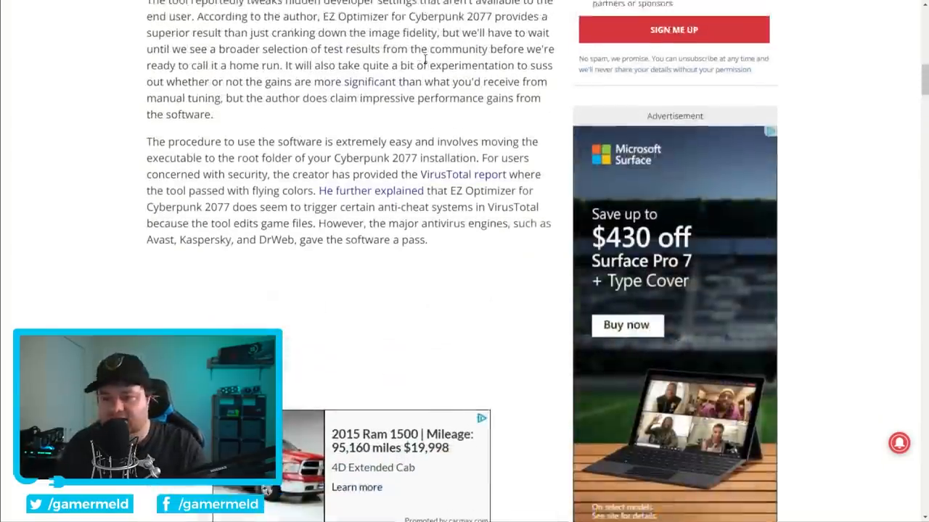
scroll("down", 3)
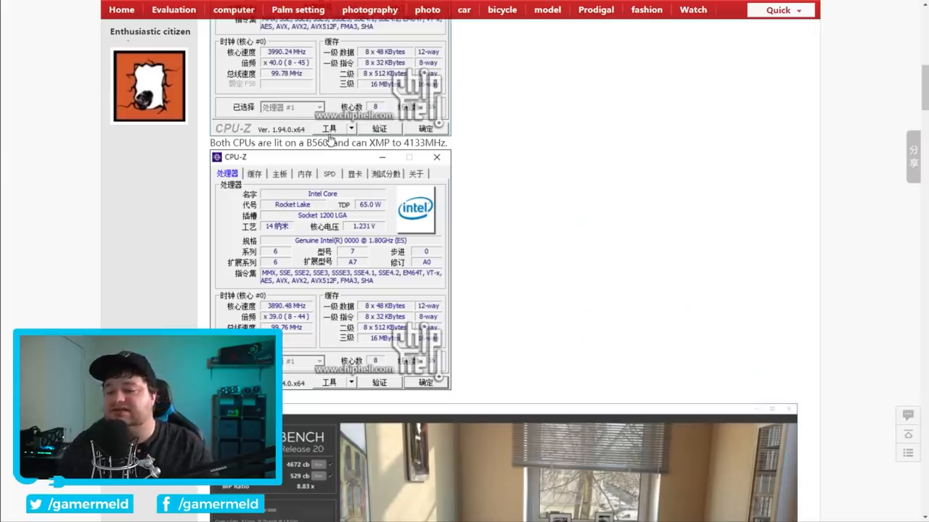
- Scroll the Chiphell thread to the Cinebench R20 screenshot scoring 4672 multi and 529 single
scroll("down", 3)
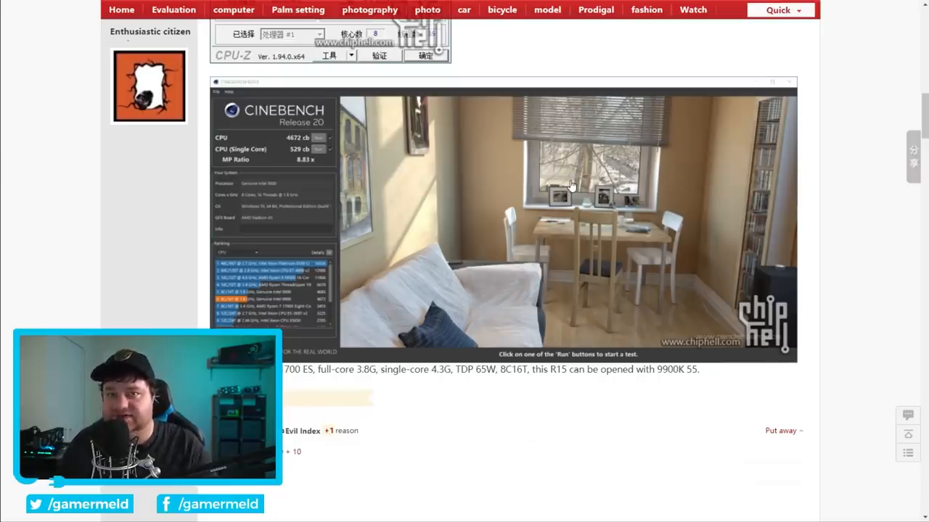
mouse_move(477, 198)
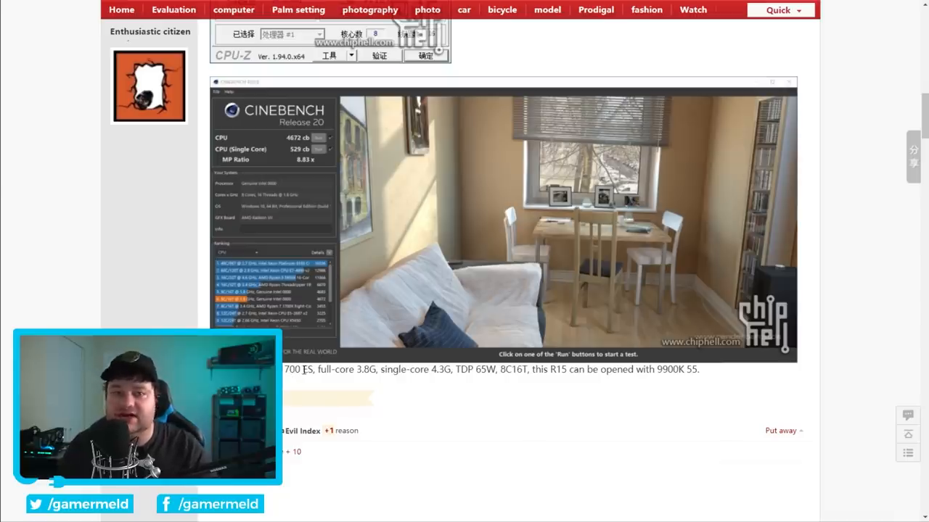
mouse_move(417, 249)
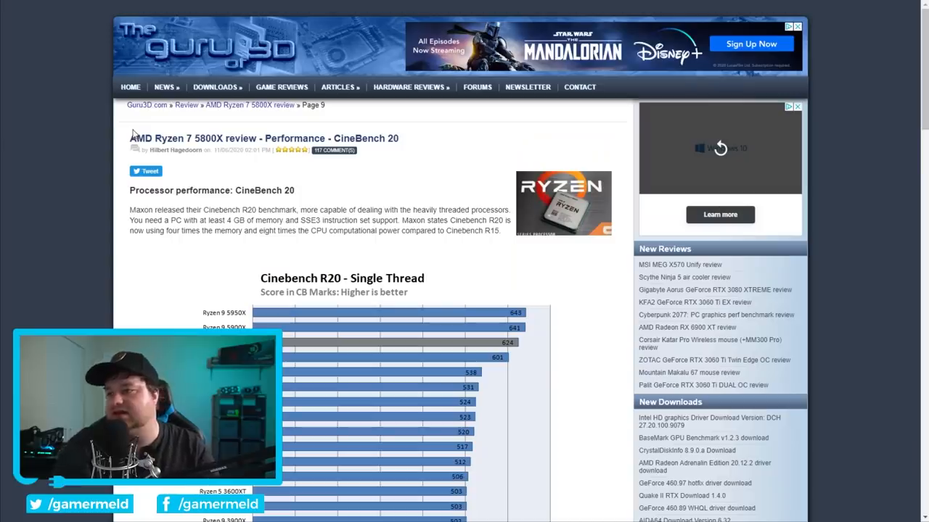
- Browse the Ryzen 7 5800X single-thread and multi-threaded Cinebench R20 charts, 5800X at 6112
scroll("down", 3)
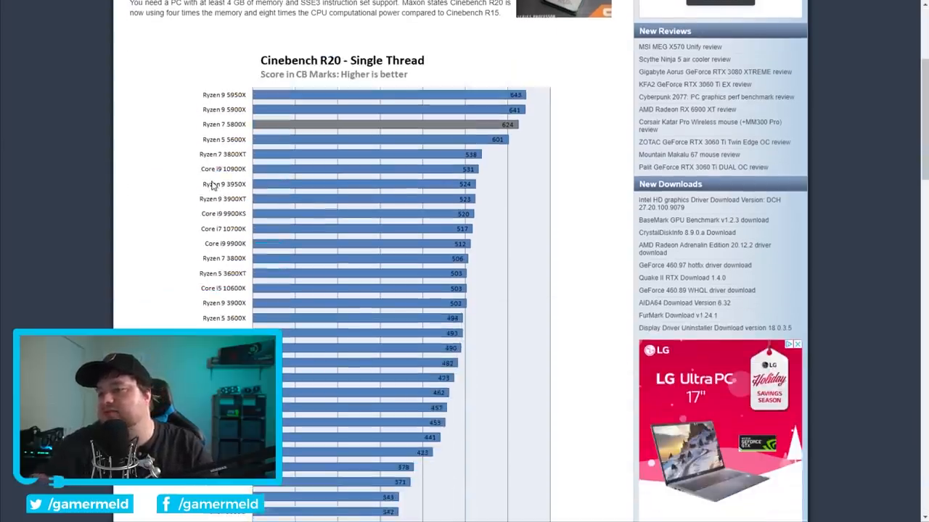
scroll("down", 3)
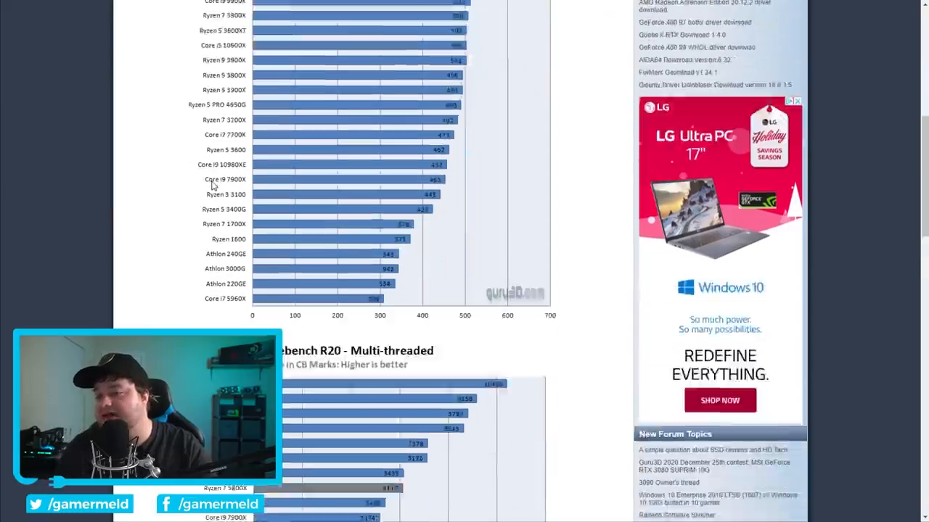
scroll("up", 3)
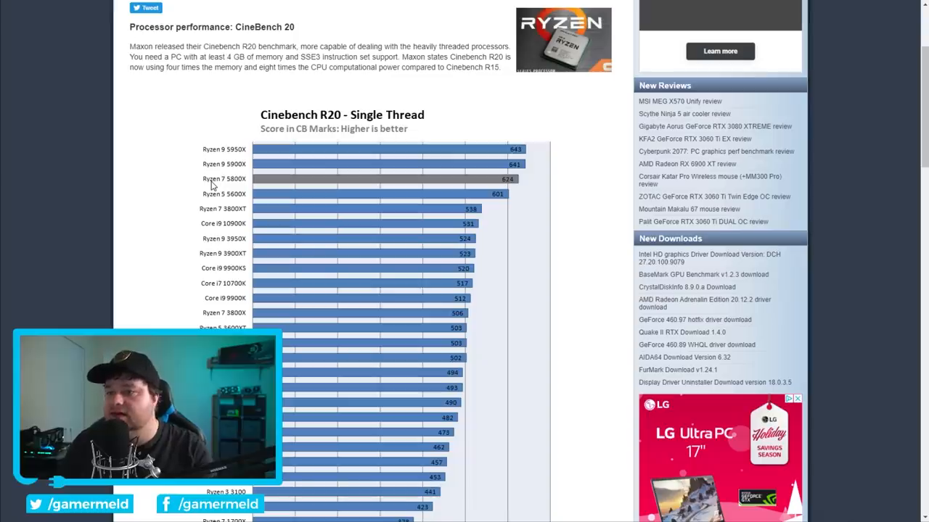
scroll("down", 3)
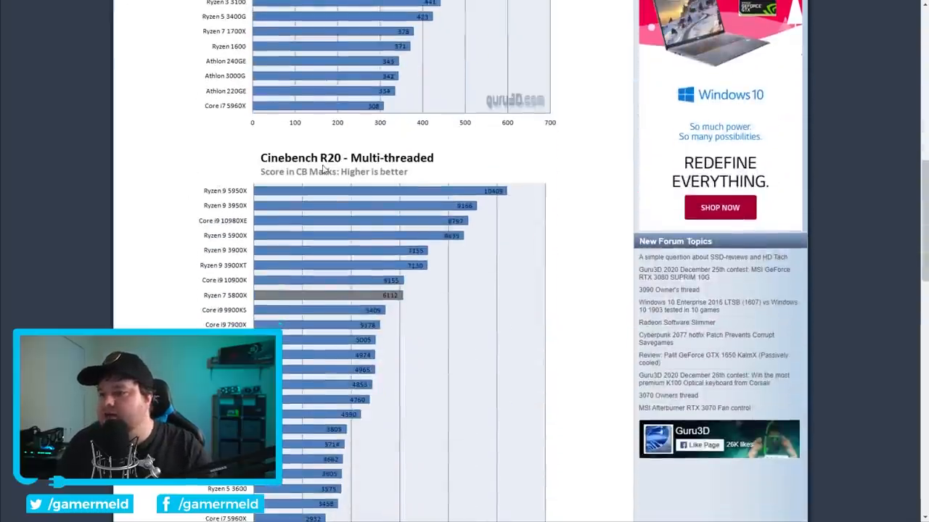
scroll("down", 3)
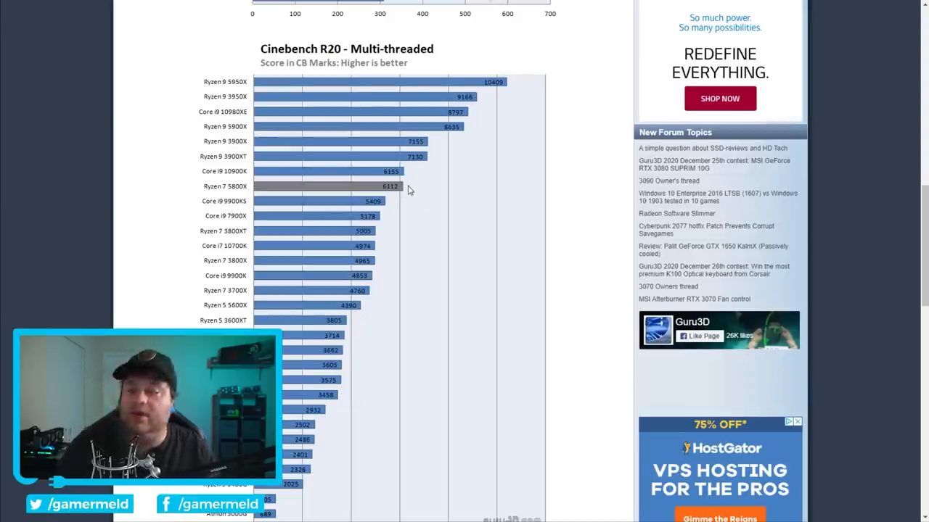
scroll("up", 3)
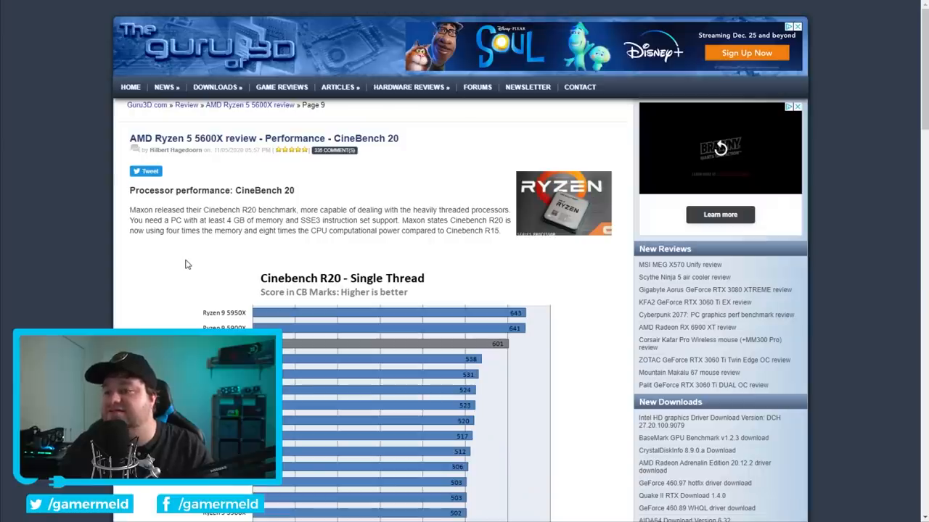
- Scroll the Ryzen 5 5600X review down to the multi-threaded Cinebench R20 chart showing 4390
scroll("down", 3)
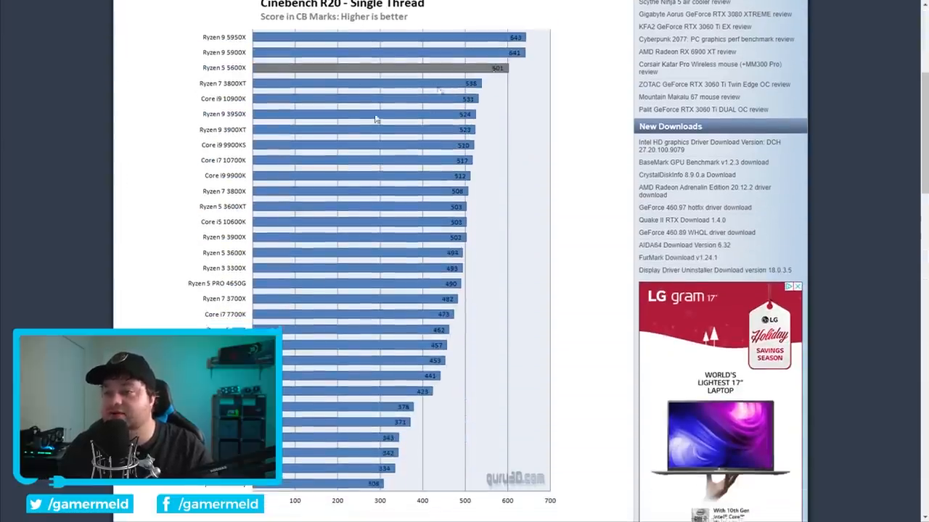
scroll("down", 3)
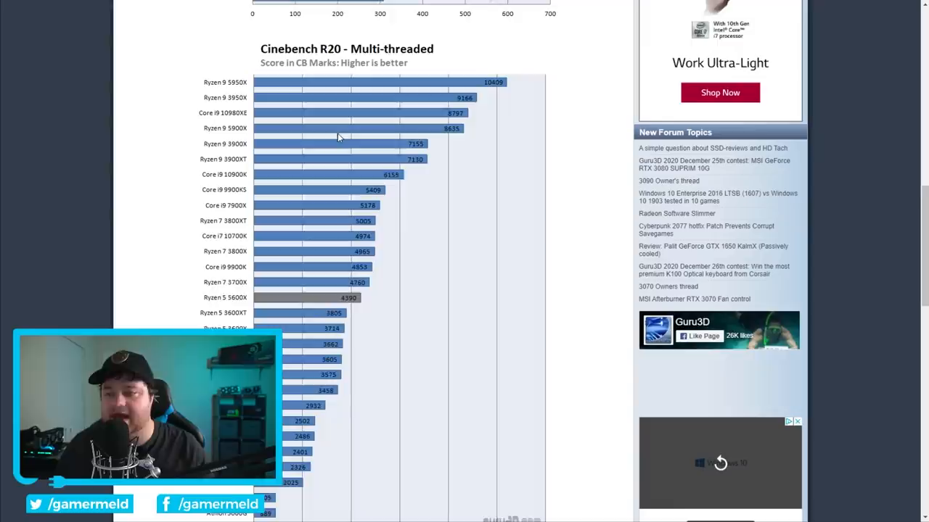
scroll("down", 3)
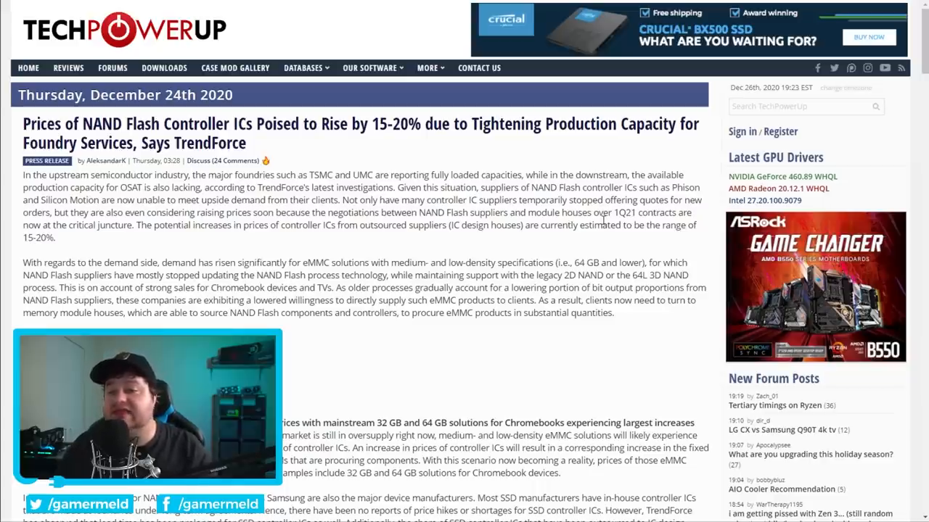
- Highlight the 'estimated to be the range of 15-20%' price rise text in the article
left_click_drag(581, 225, 56, 237)
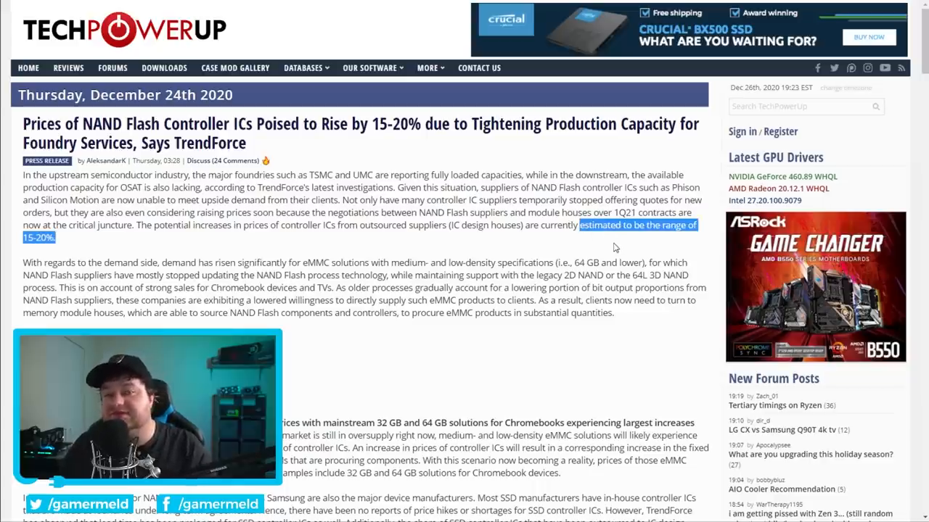
left_click(615, 246)
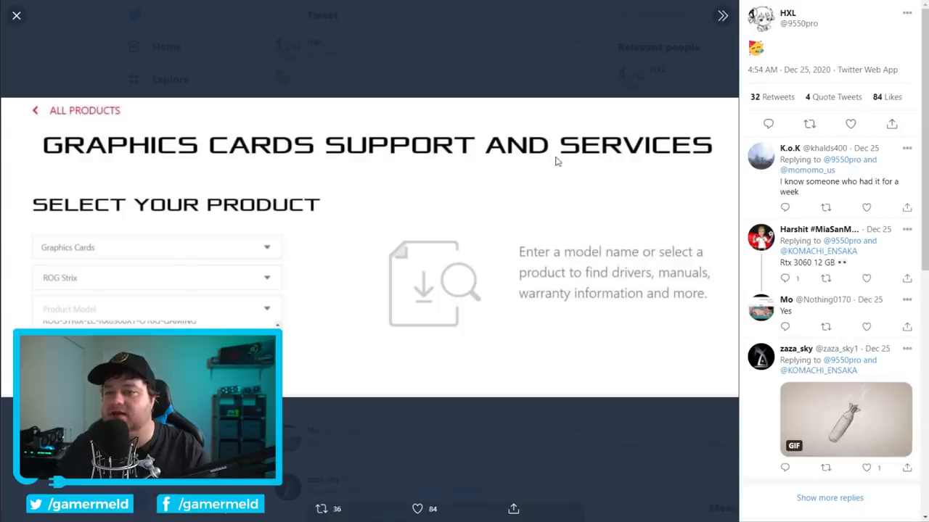
- Enlarge the tweet image to show ROG-STRIX-RTX3080TI-O20G-GAMING in the ASUS product list
left_click(156, 309)
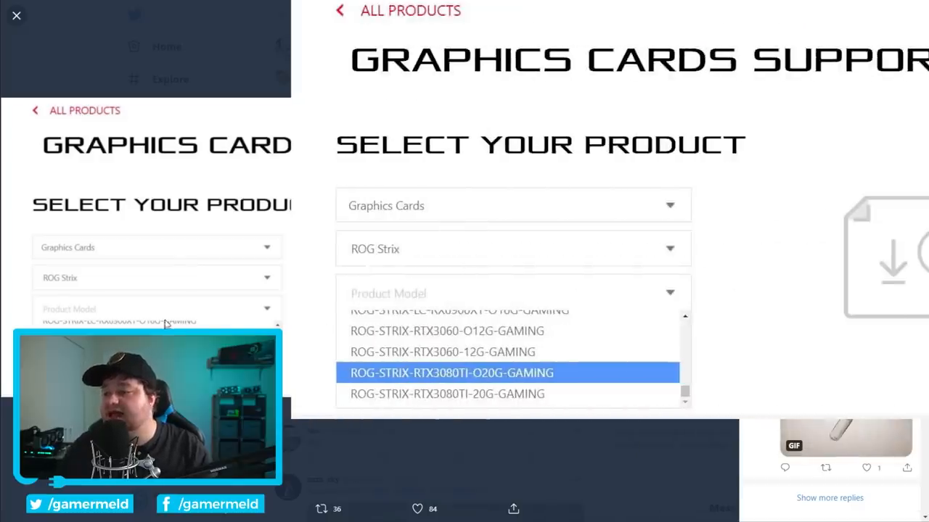